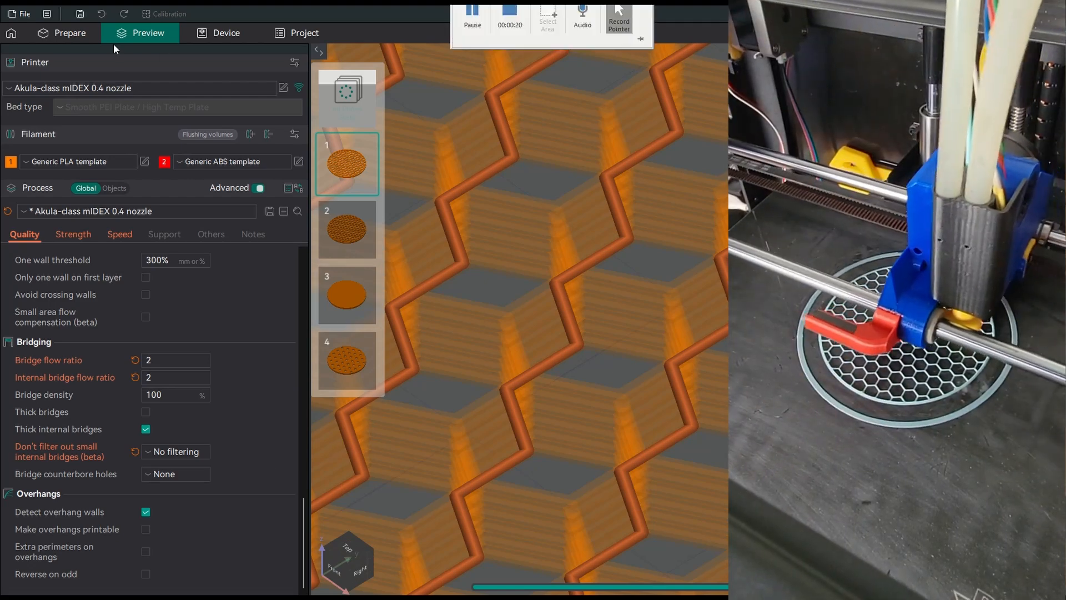
Switch from the sliced Preview back to the Prepare view of the hex infill part
{"action": "left_click", "coordinate": [69, 33]}
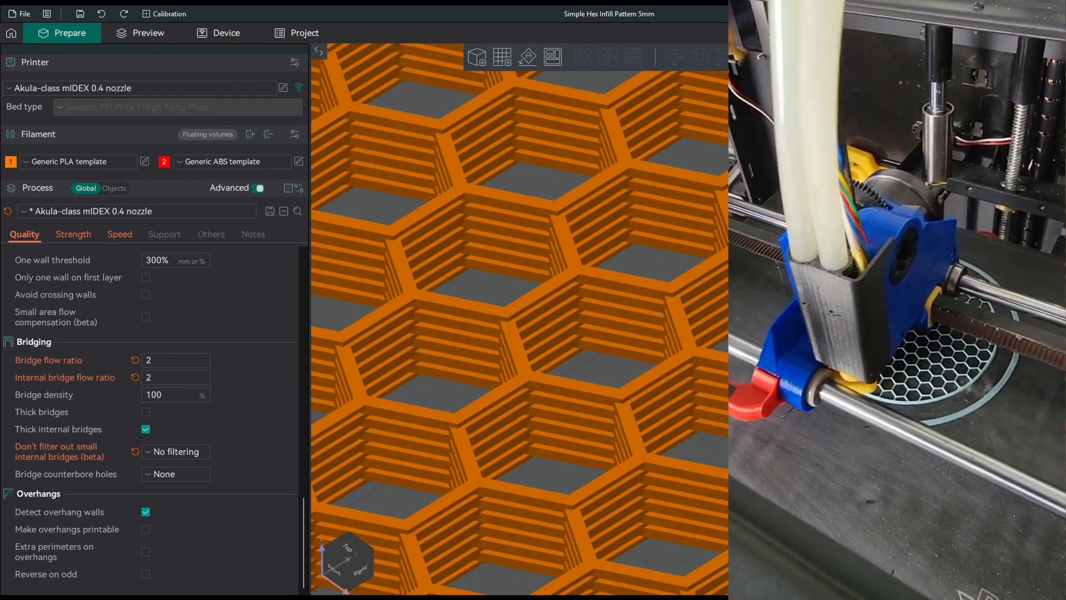